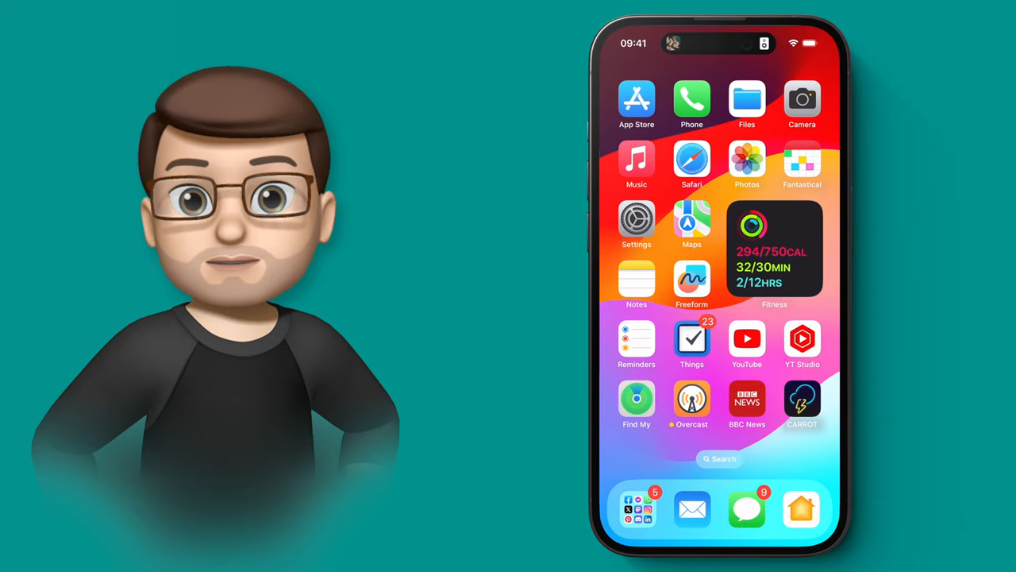
Launch Settings from the Home Screen to reach the overview listing the AirPods Pro
click(636, 226)
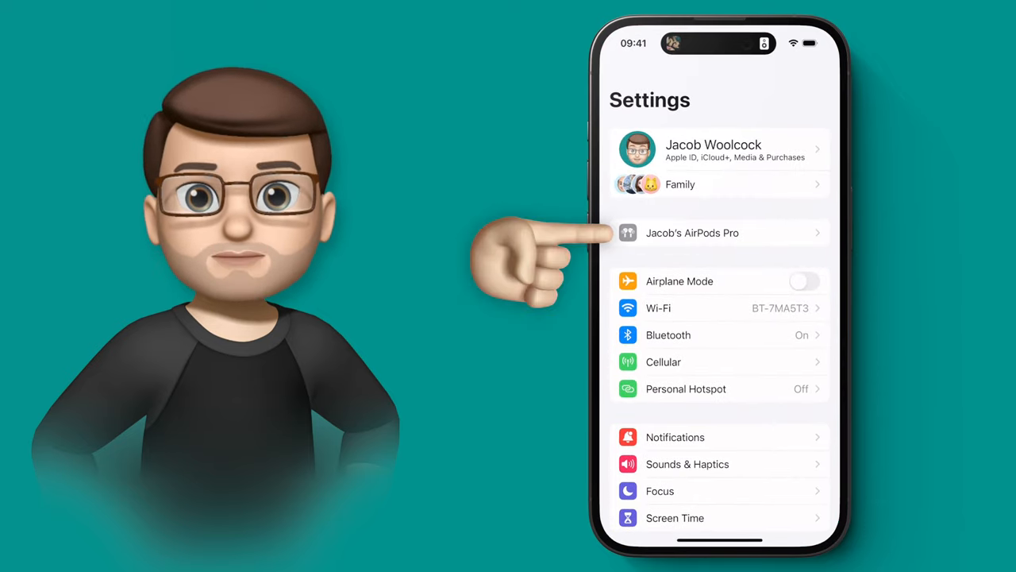
click(693, 232)
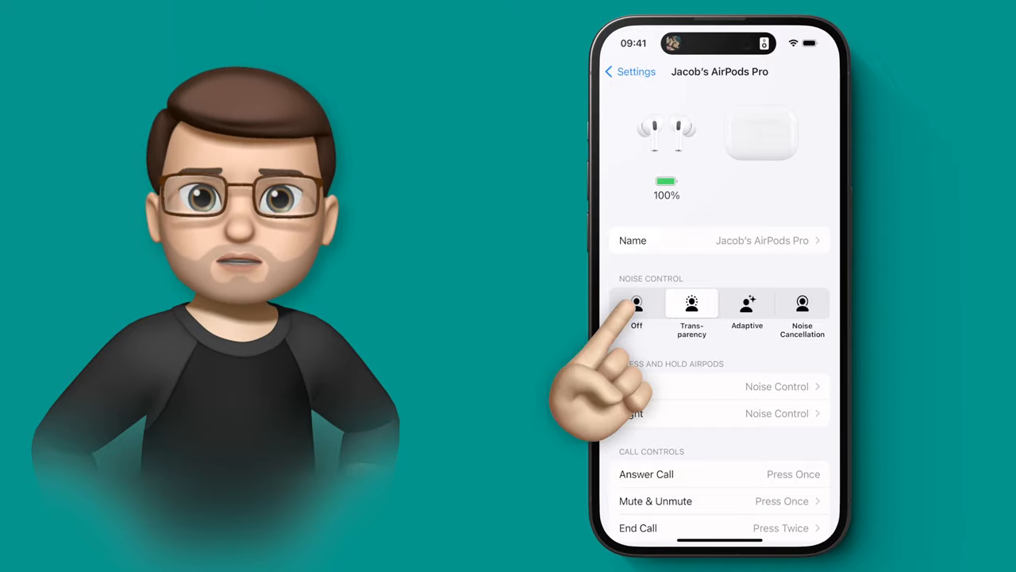
click(635, 310)
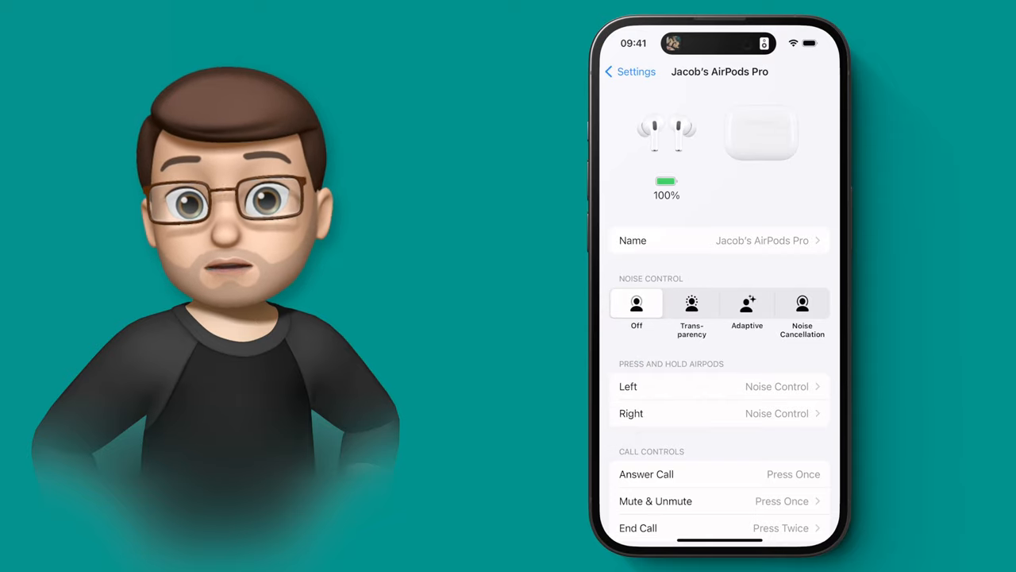
click(802, 309)
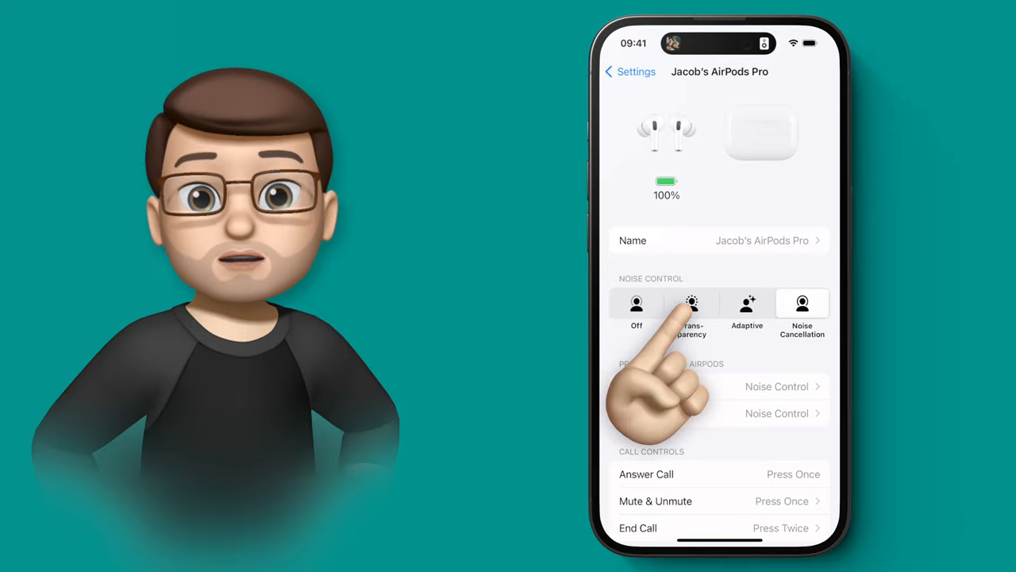
click(692, 310)
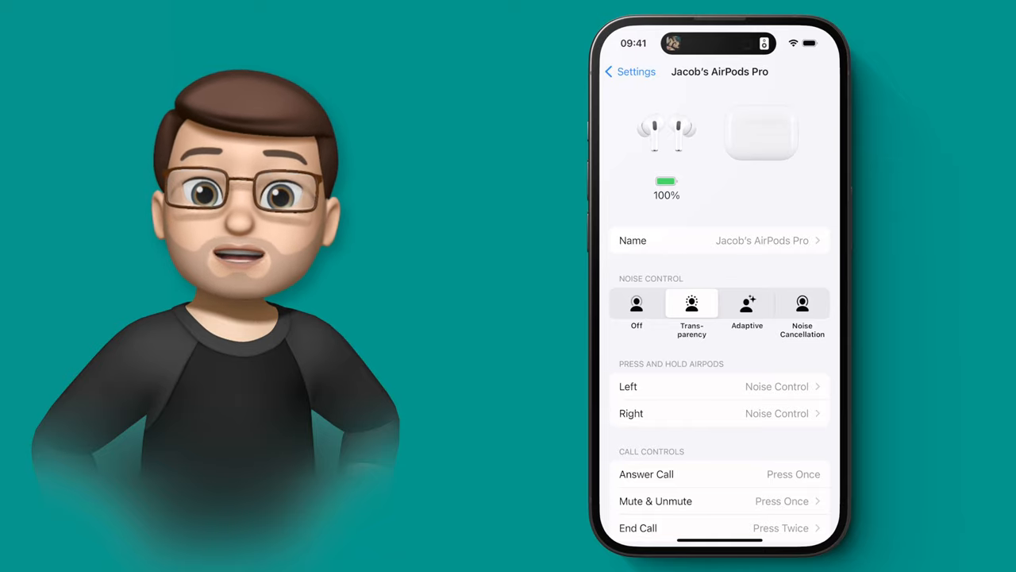
Change noise control from Transparency to Adaptive
click(746, 310)
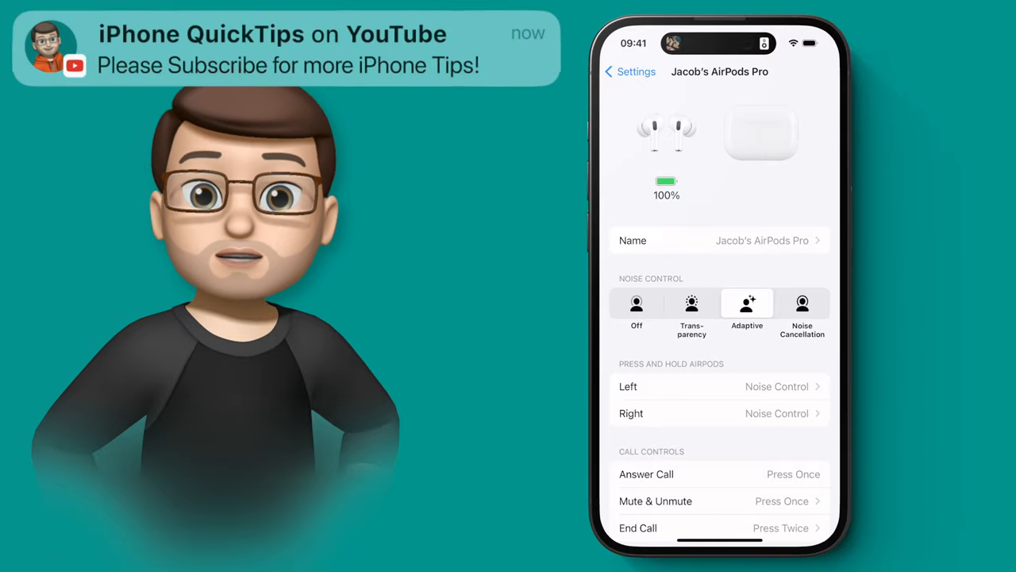
Under Audio, toggle Conversation Awareness off and back on, leaving it enabled
scroll(down, 3)
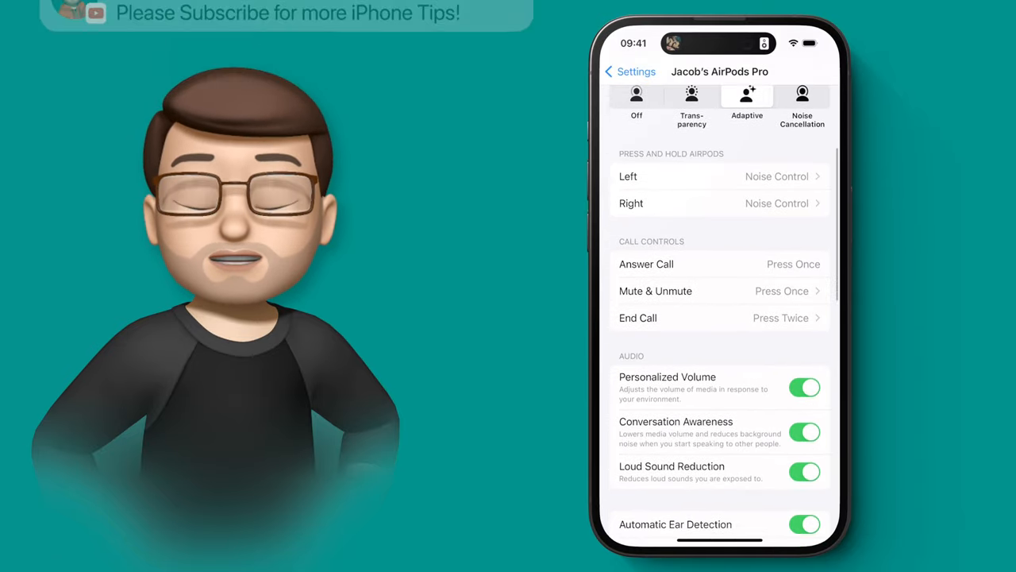
scroll(down, 3)
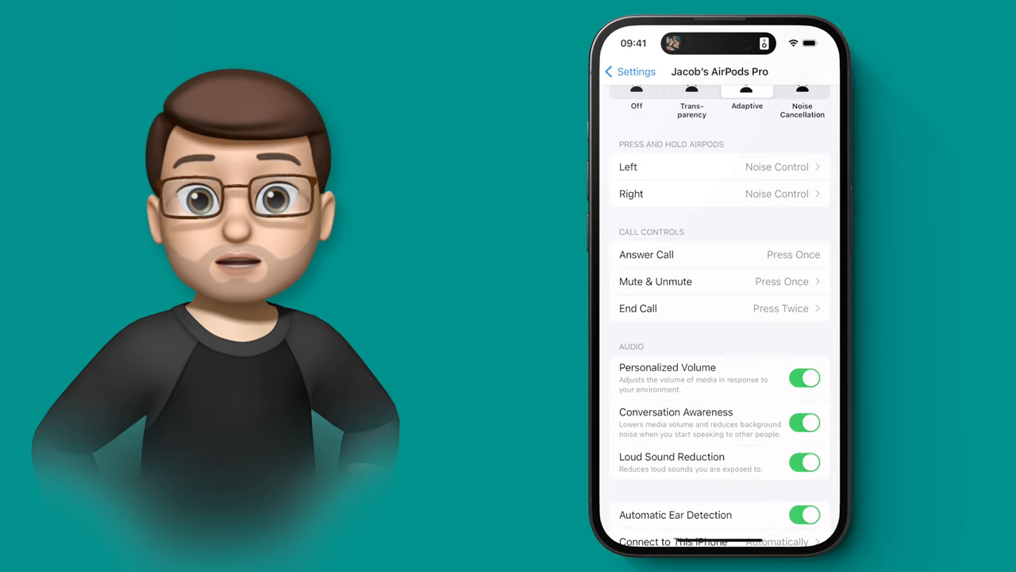
click(803, 422)
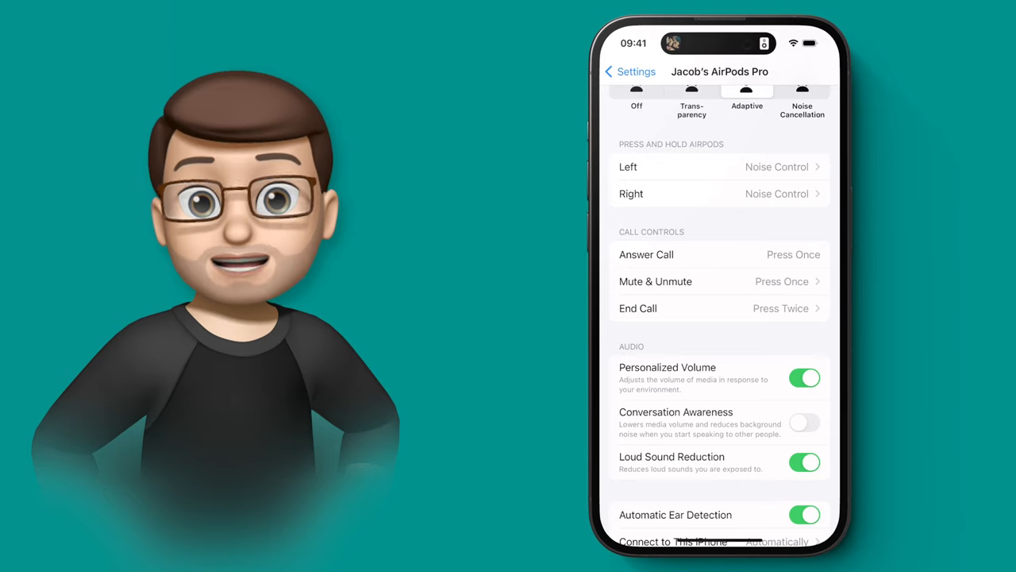
click(803, 423)
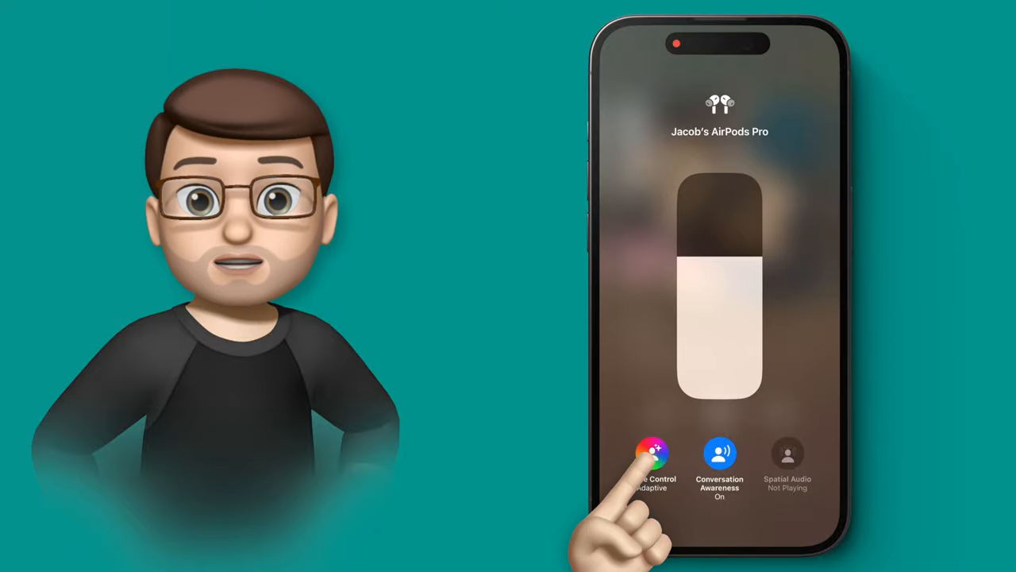
From the Control Center AirPods panel, change noise control from Adaptive to Noise Cancellation
click(653, 454)
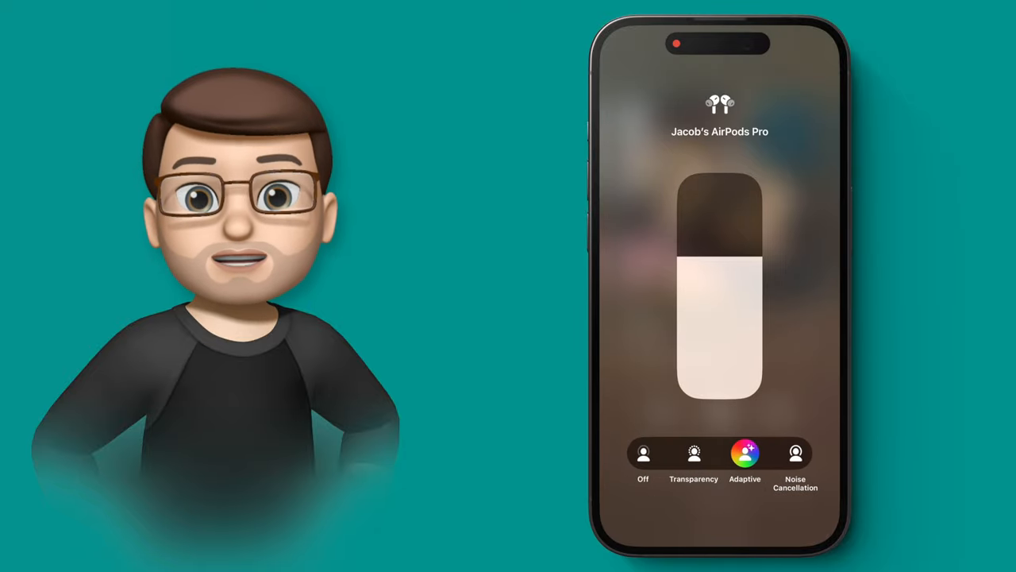
click(794, 454)
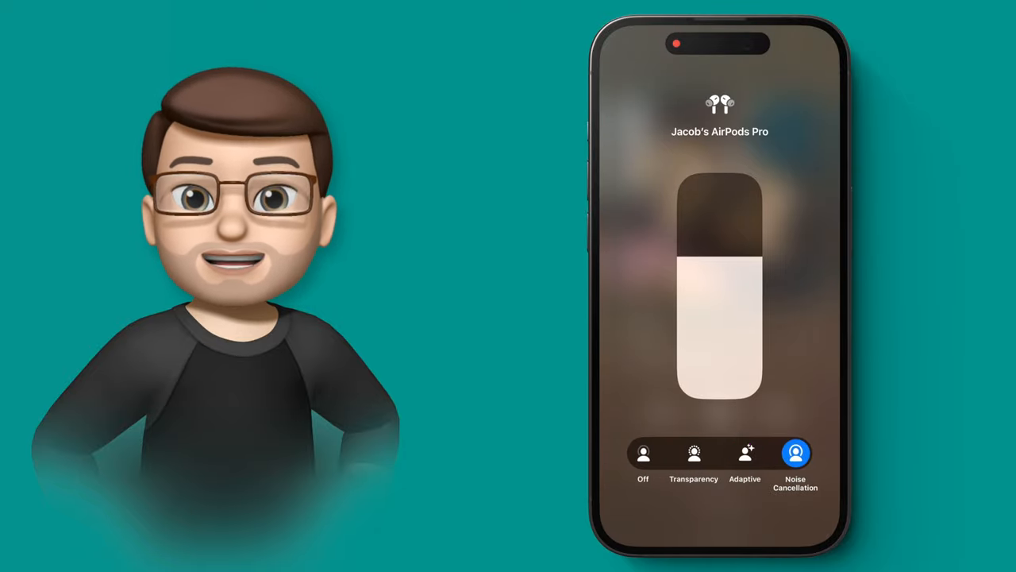